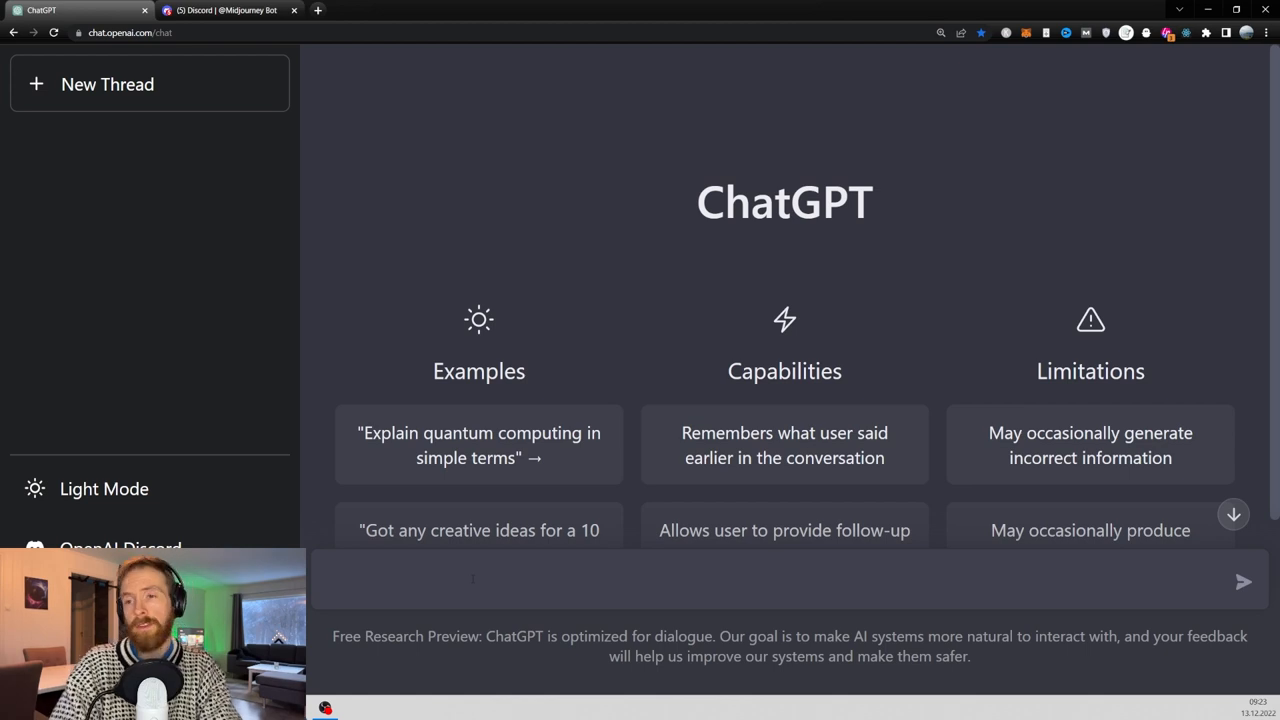
# - Type the zero-shot request for an adjective-and-noun description of a Female Cyborg in winter Norway
pyautogui.write('Write a image description with adjectives and nouns of a Female Cyborg walking in a winter landscape in Norway:')
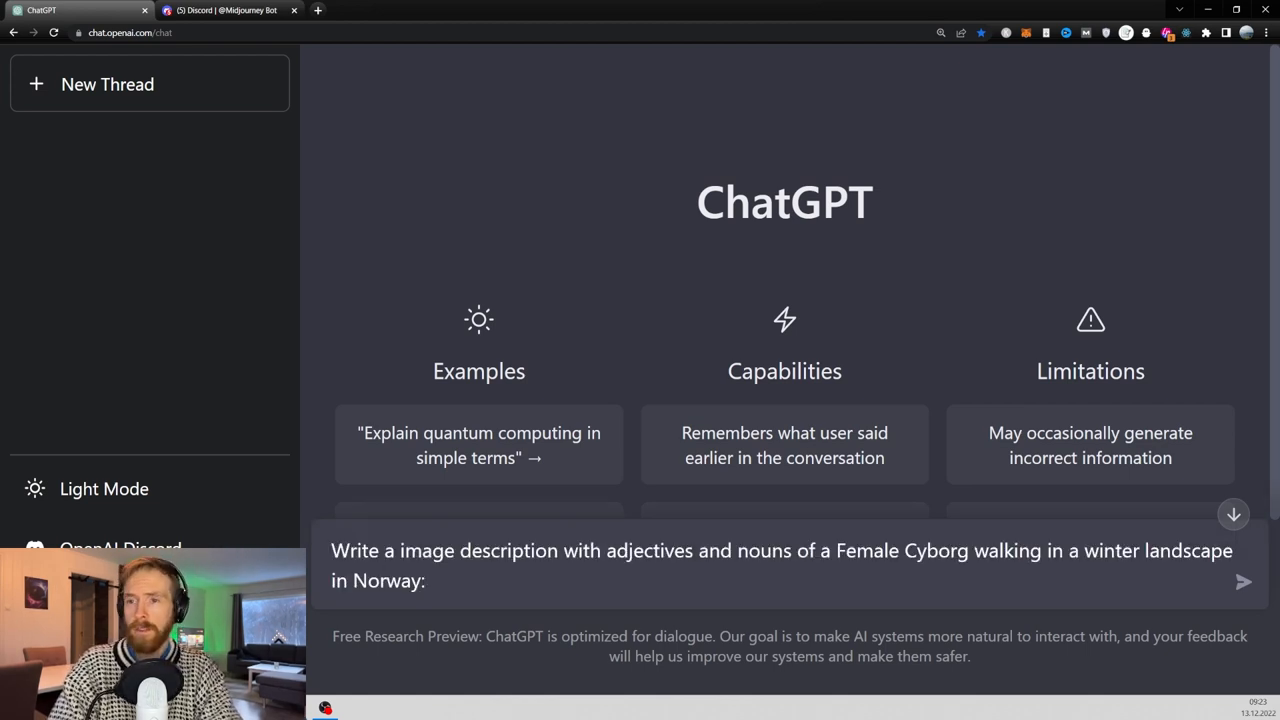
pyautogui.moveTo(332, 550); pyautogui.dragTo(649, 550)
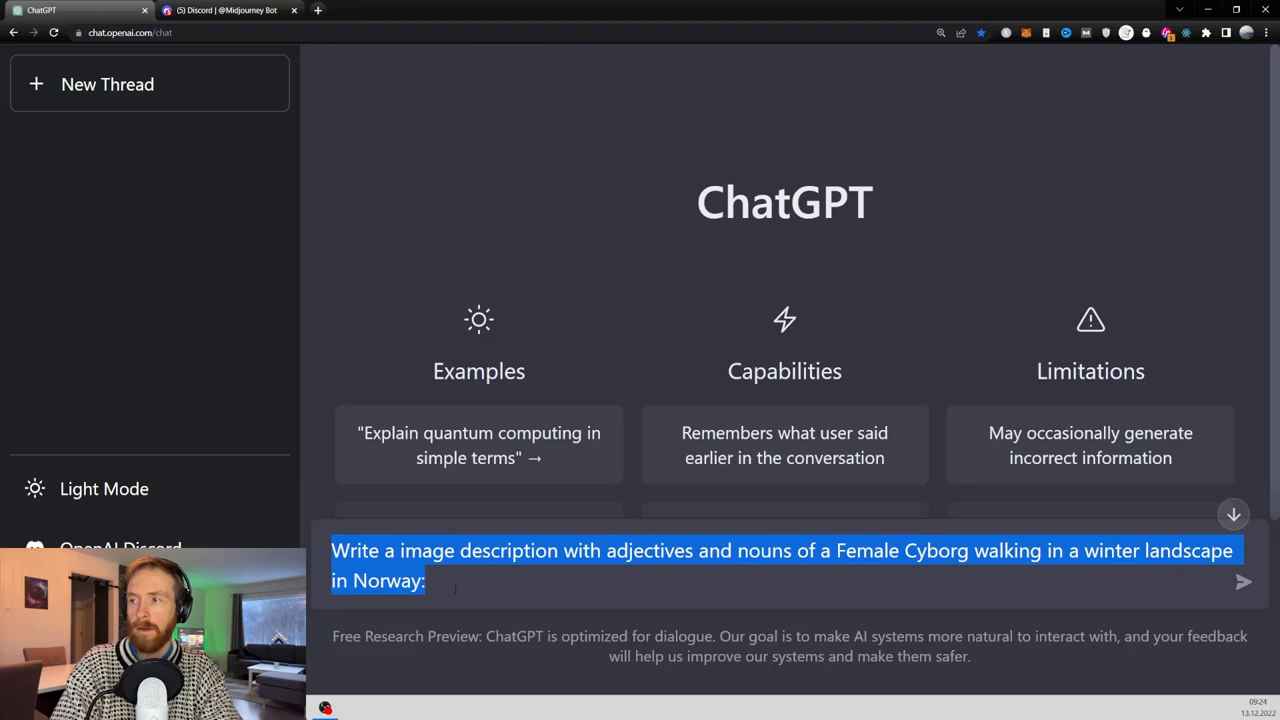
pyautogui.click(430, 580)
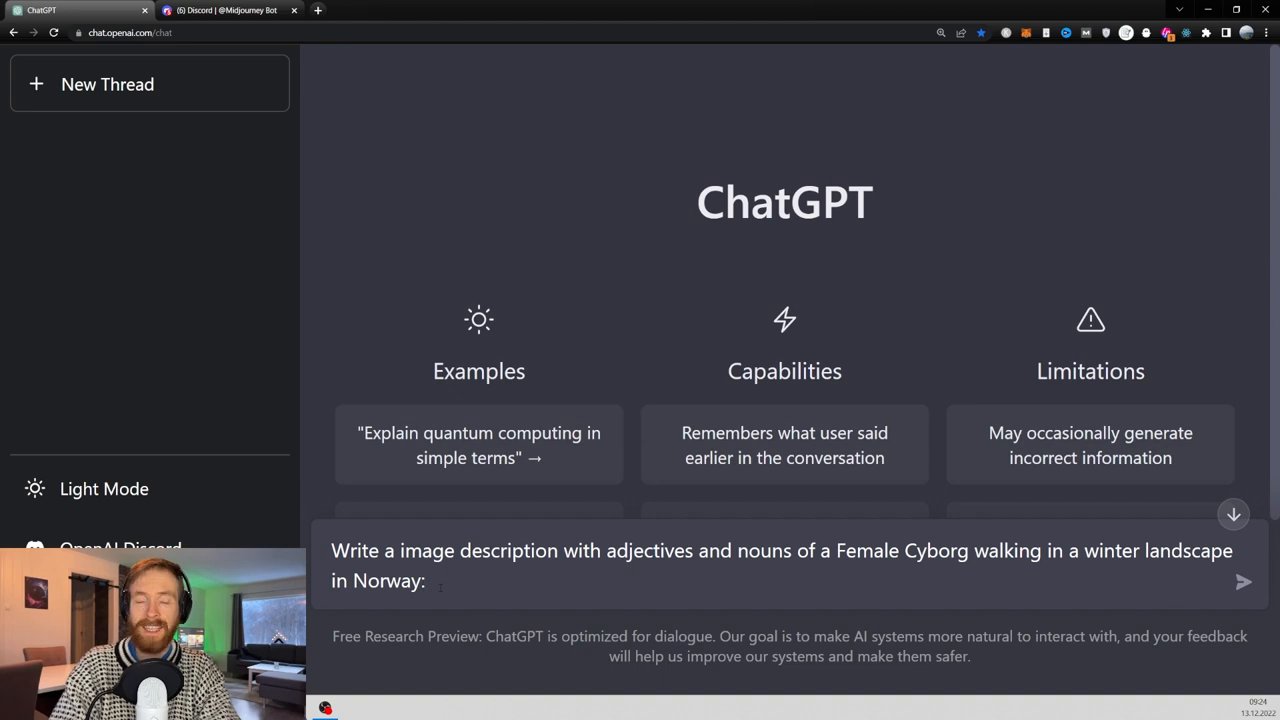
# - Send the zero-shot prompt and select the returned paragraph about the cyborg in snowy Norway
pyautogui.click(1243, 581)
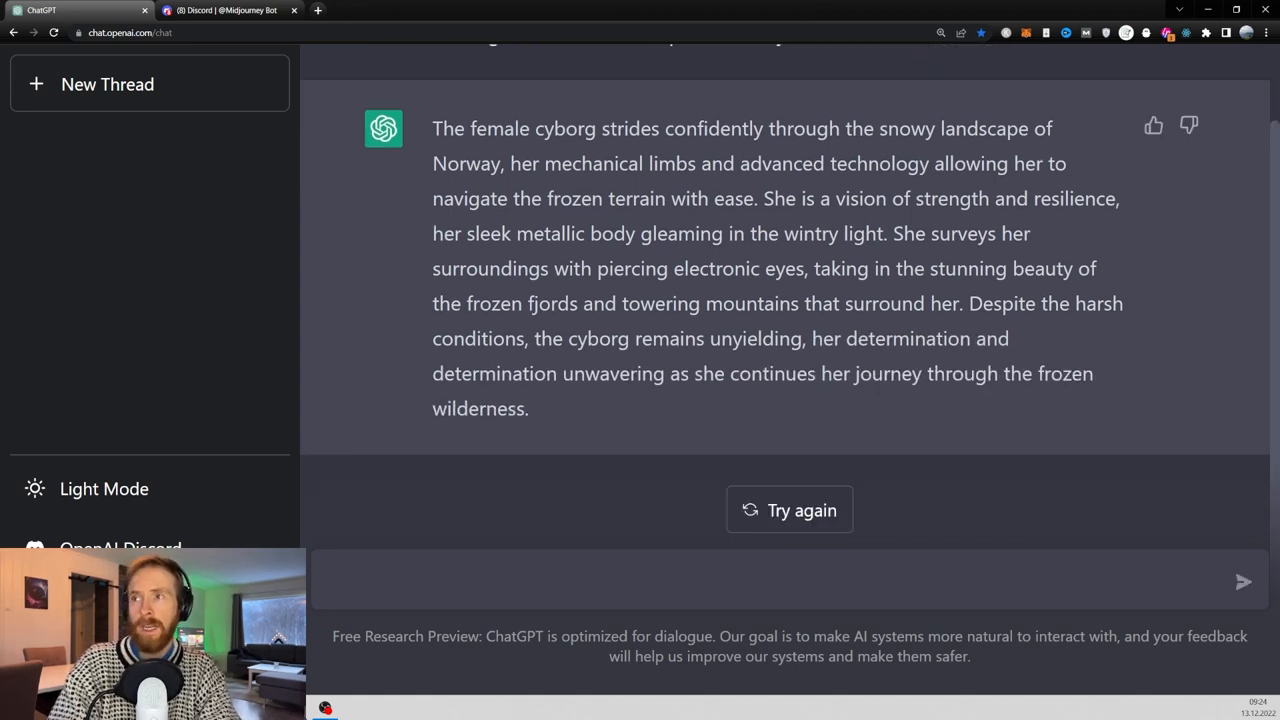
pyautogui.moveTo(590, 350)
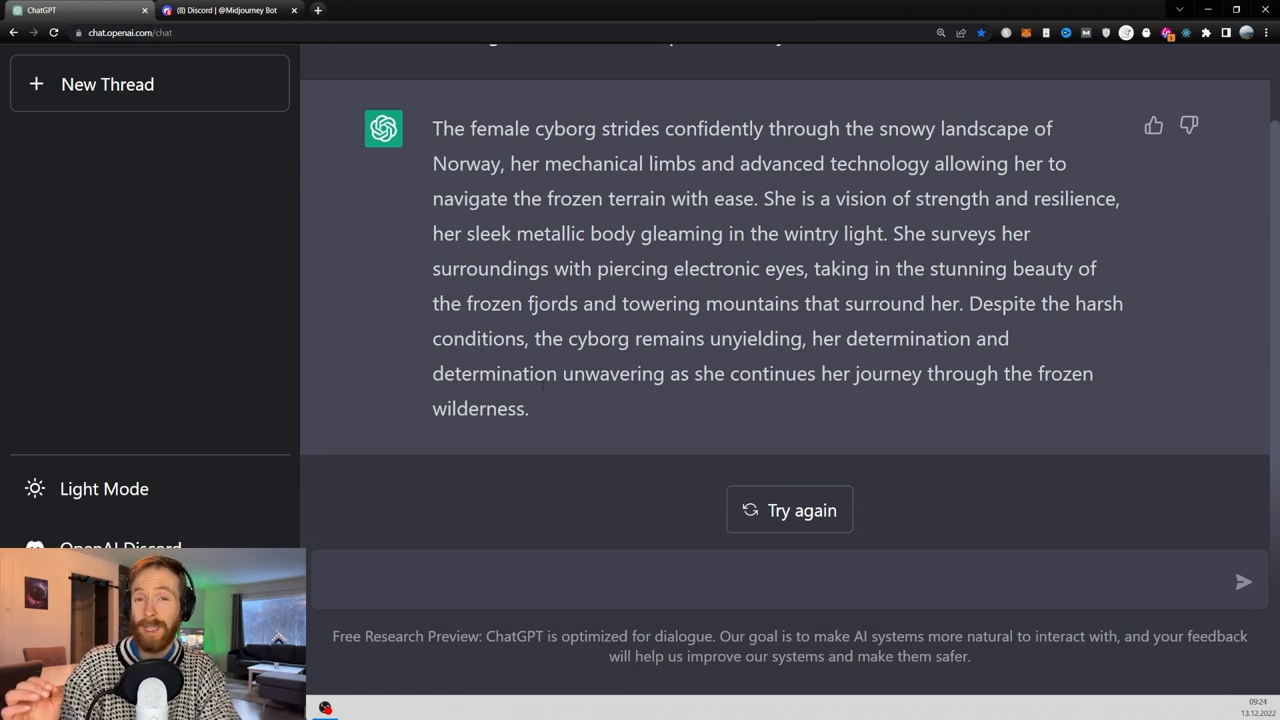
pyautogui.moveTo(433, 198); pyautogui.dragTo(527, 408)
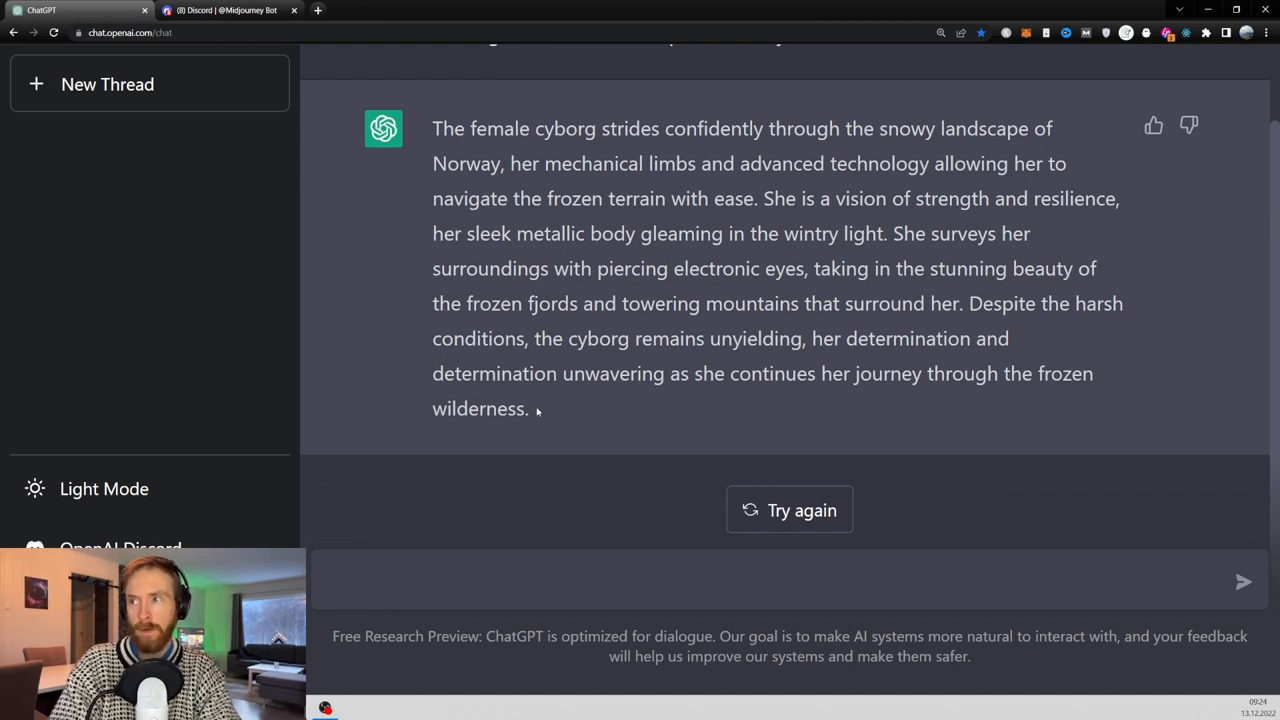
pyautogui.moveTo(544, 419)
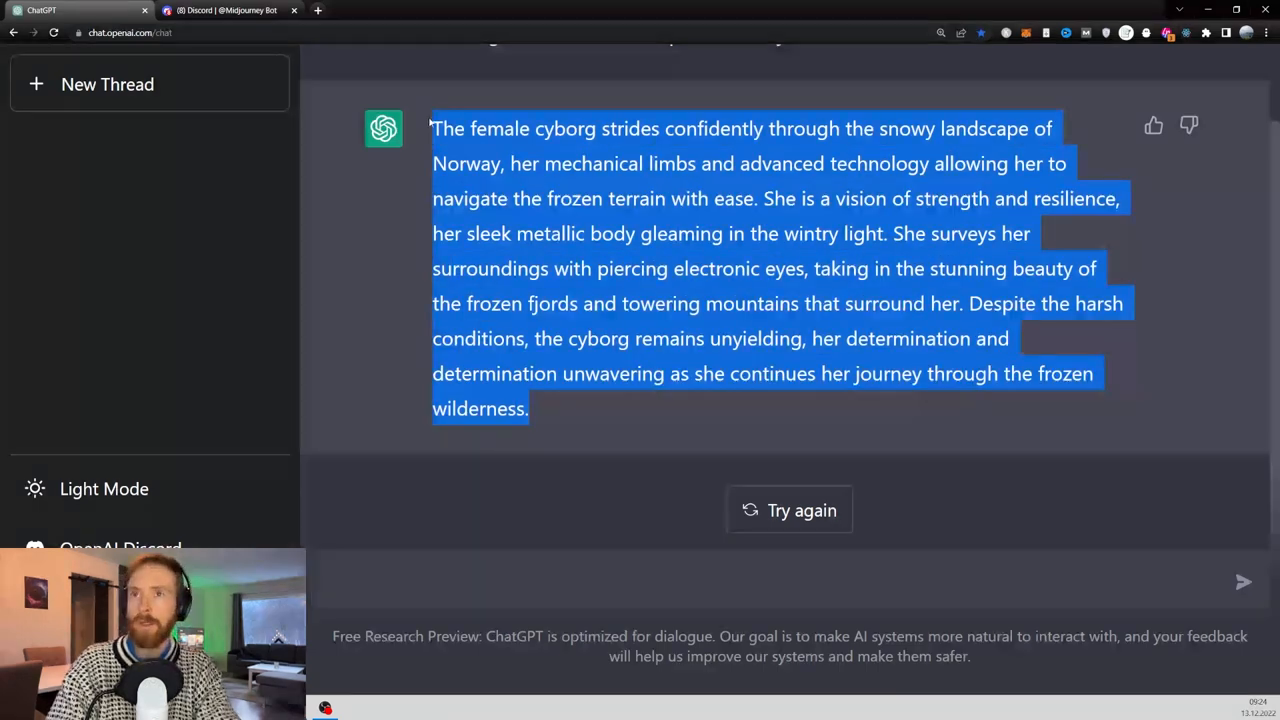
# - Switch to the other browser tab while drafting the one-shot prompt
pyautogui.click(230, 10)
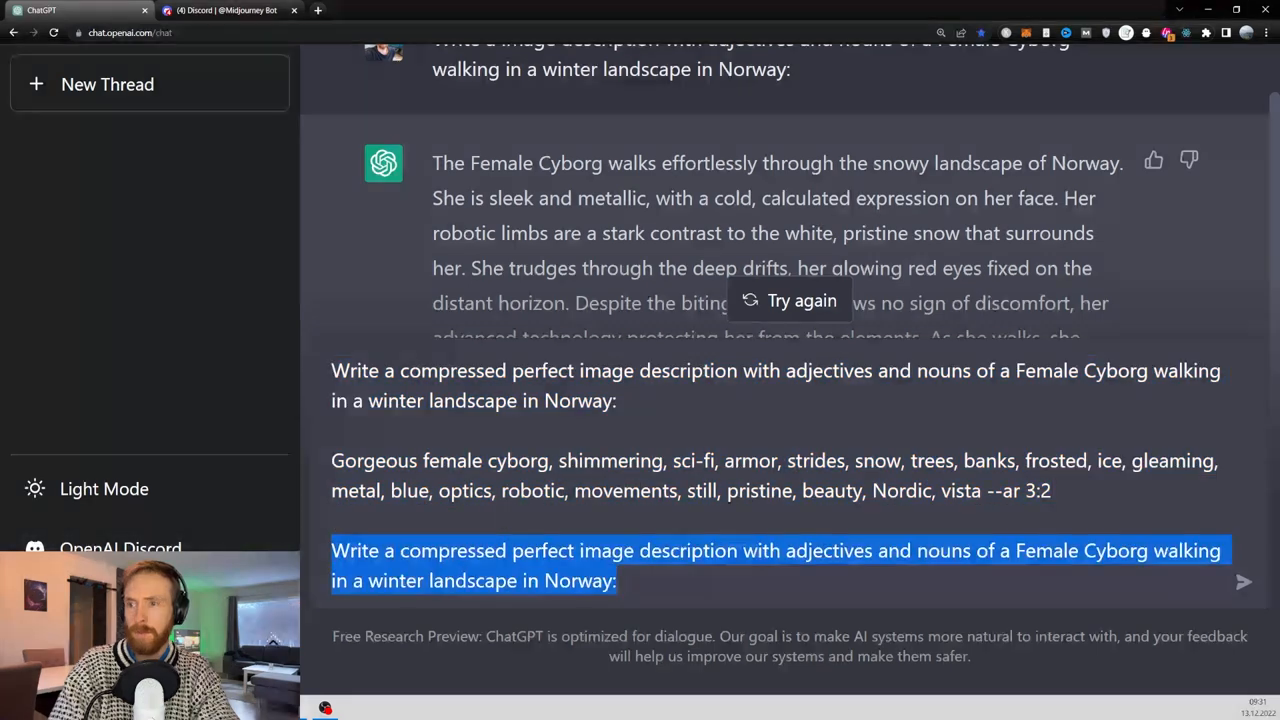
# - Send the one-shot prompt, select the keyword-list reply, and visit Discord briefly
pyautogui.click(1243, 581)
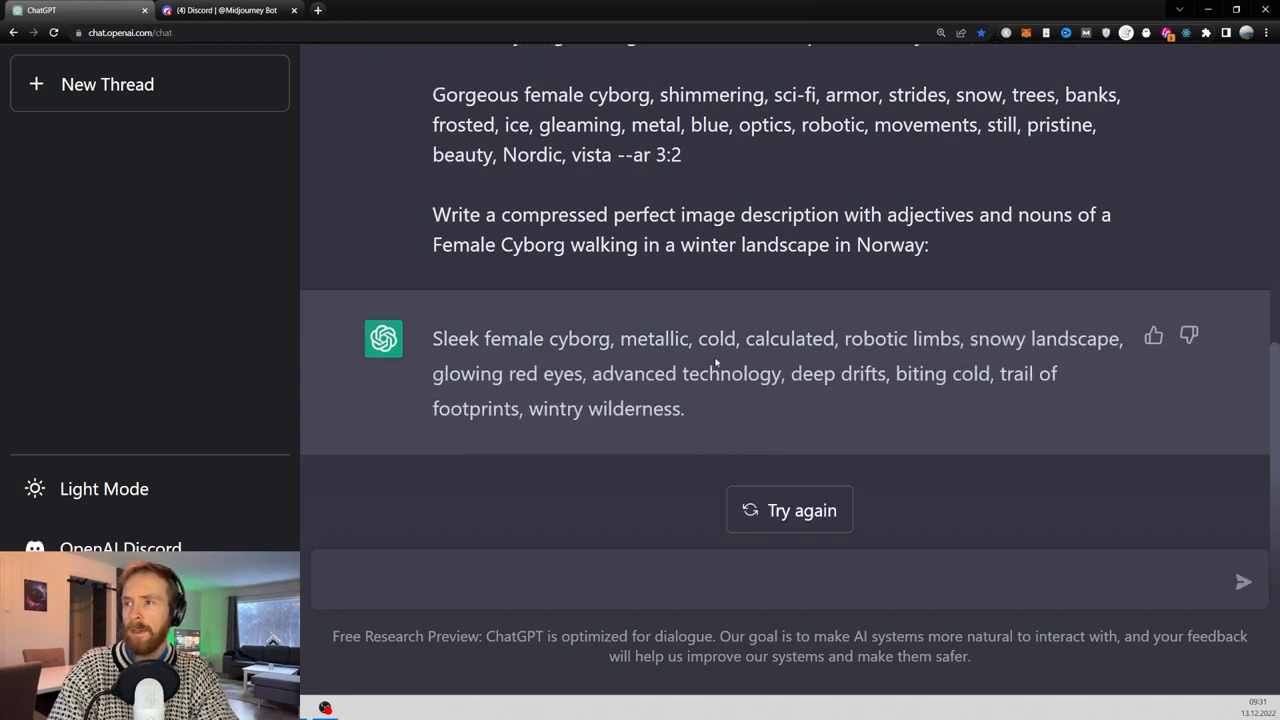
pyautogui.moveTo(527, 360)
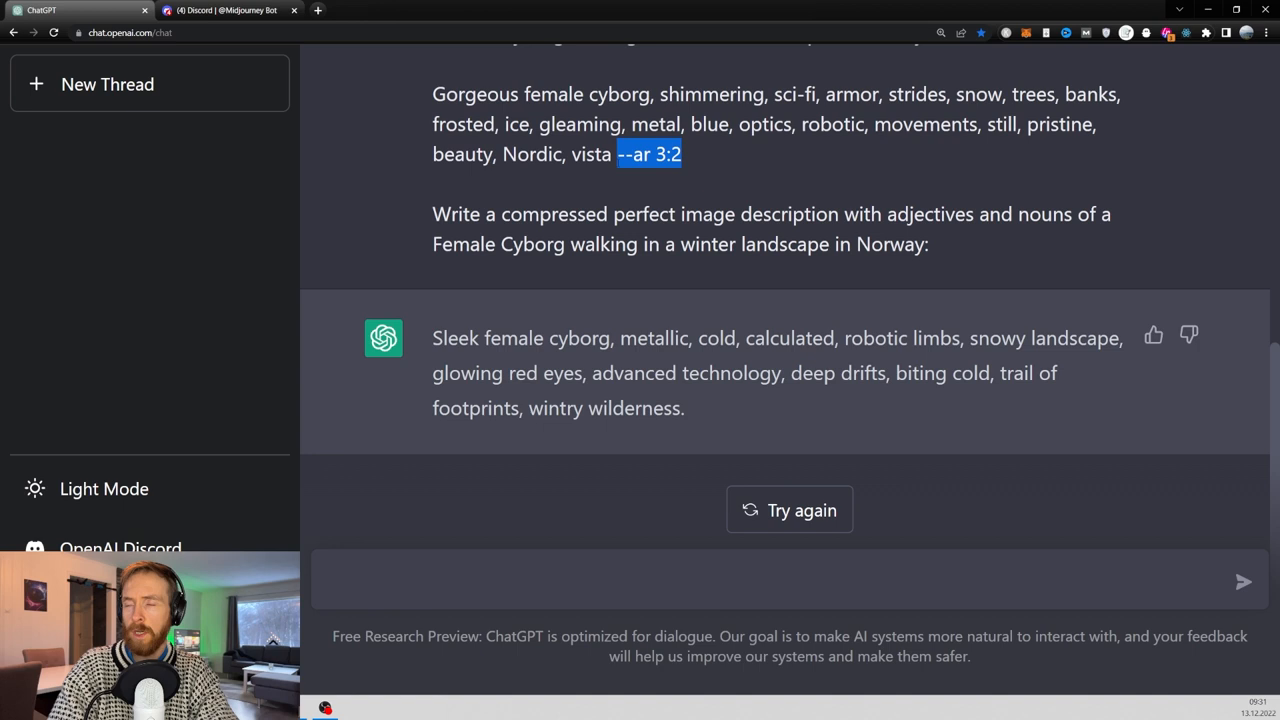
pyautogui.moveTo(432, 373); pyautogui.dragTo(685, 408)
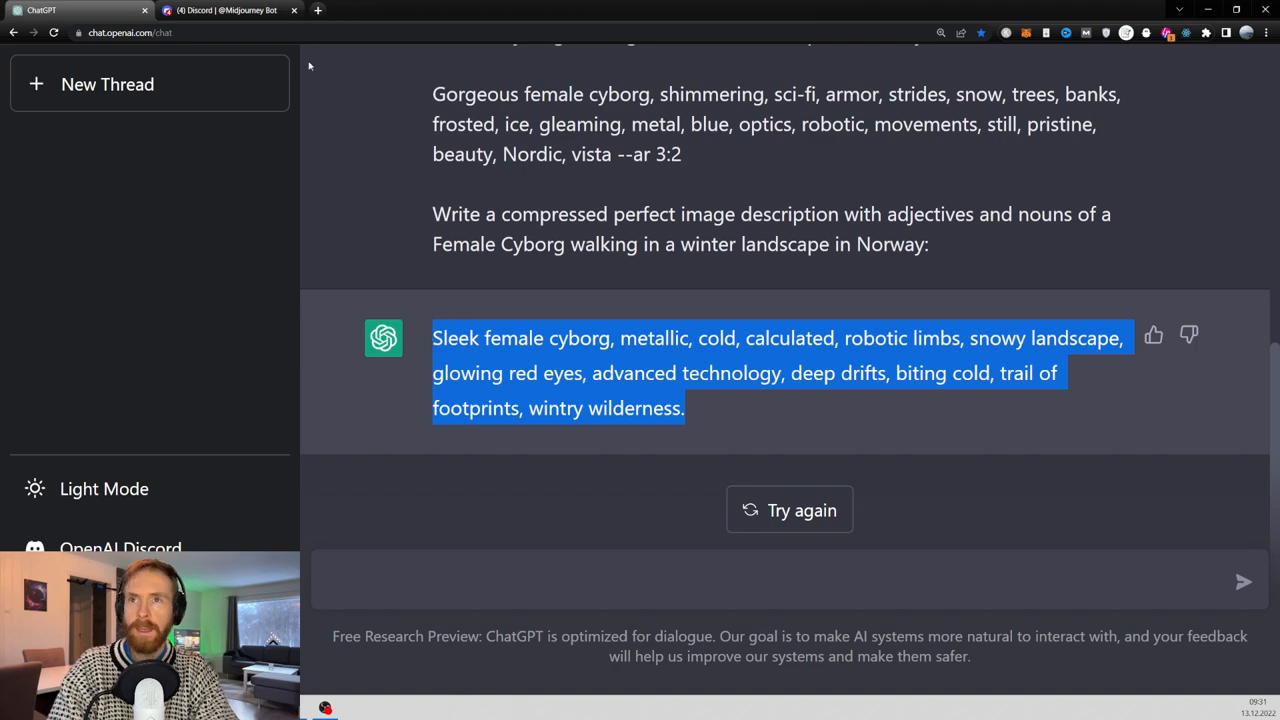
pyautogui.click(230, 10)
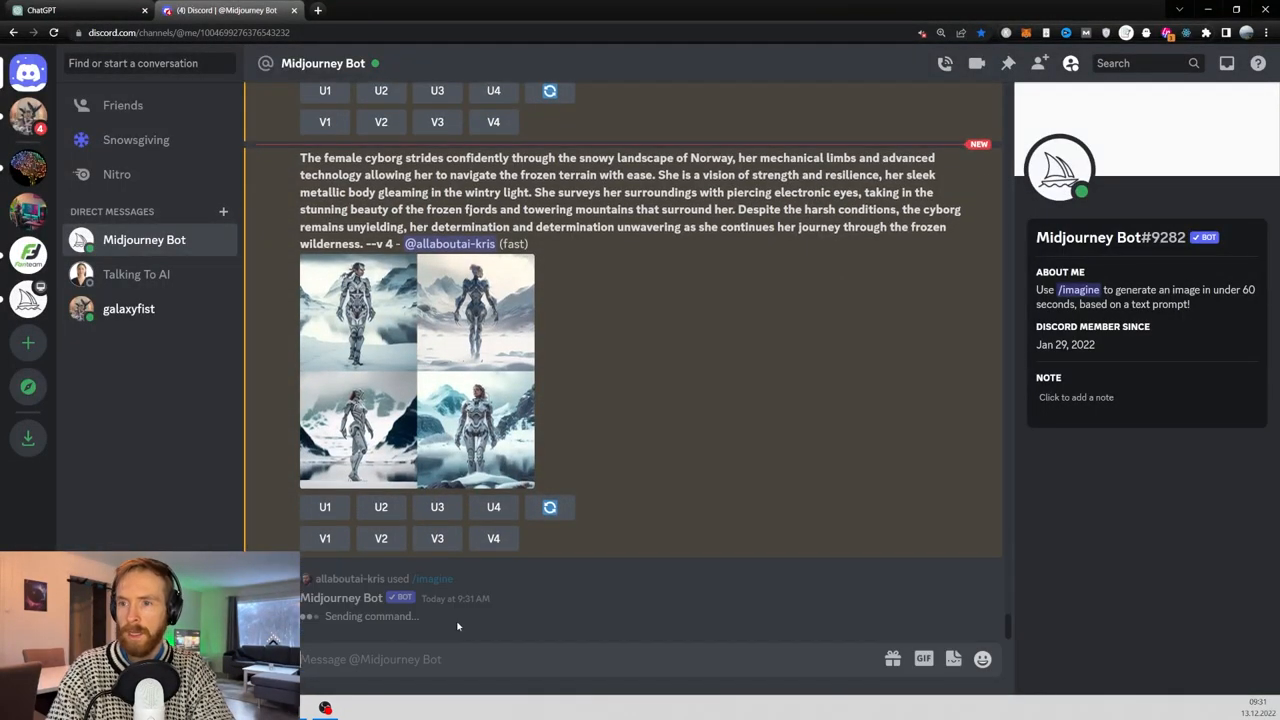
pyautogui.click(75, 10)
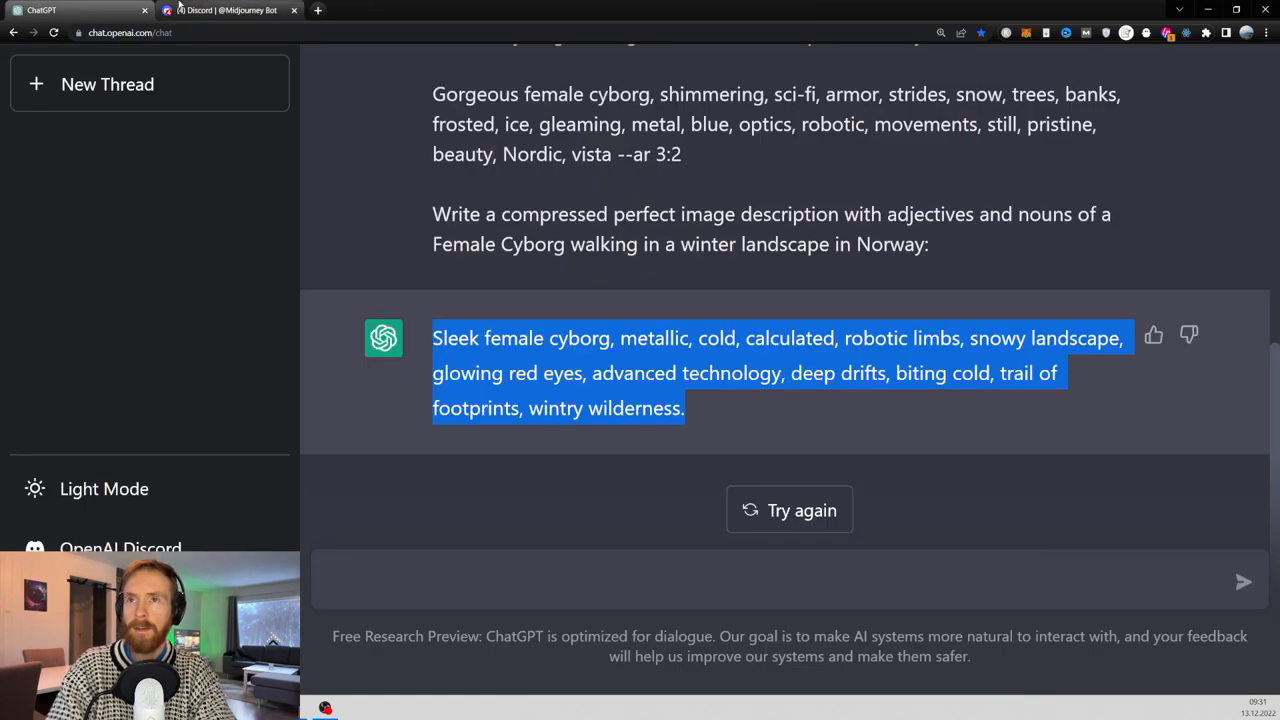
pyautogui.moveTo(230, 10)
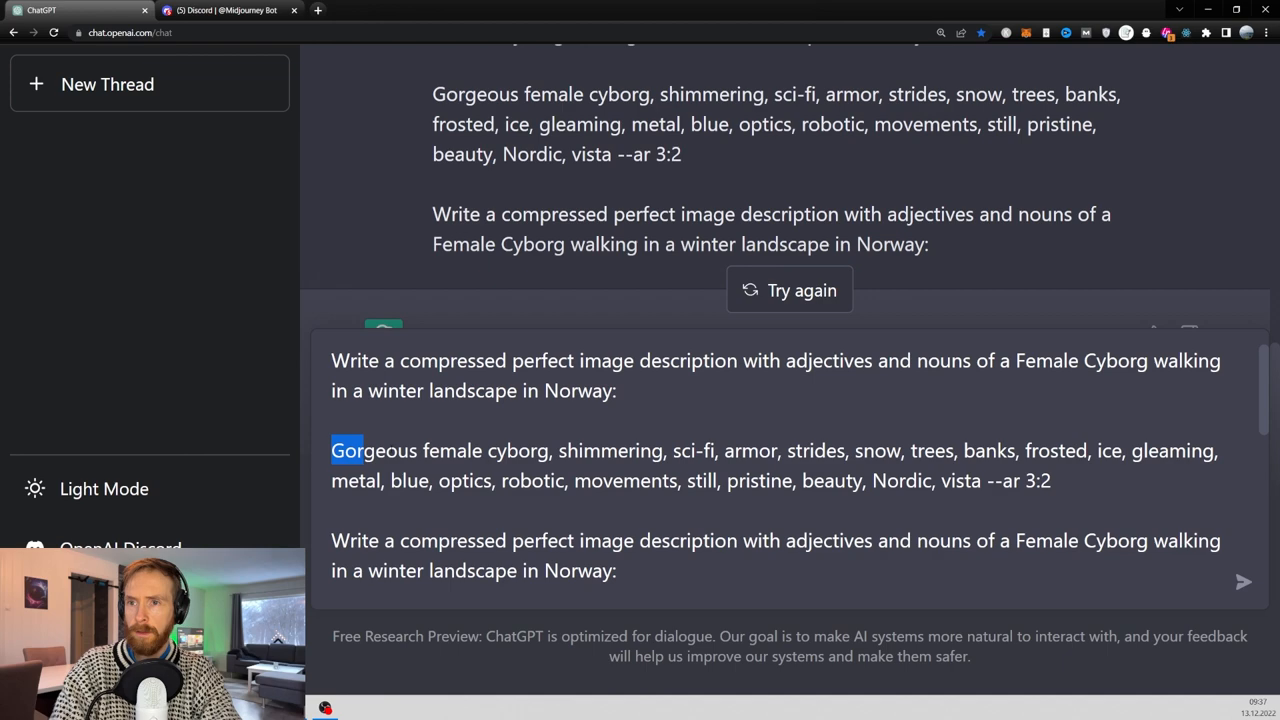
# - Send the two-example few-shot prompt, getting a fierce cyborg keyword list ending --ar 3:2
pyautogui.scroll(-3)
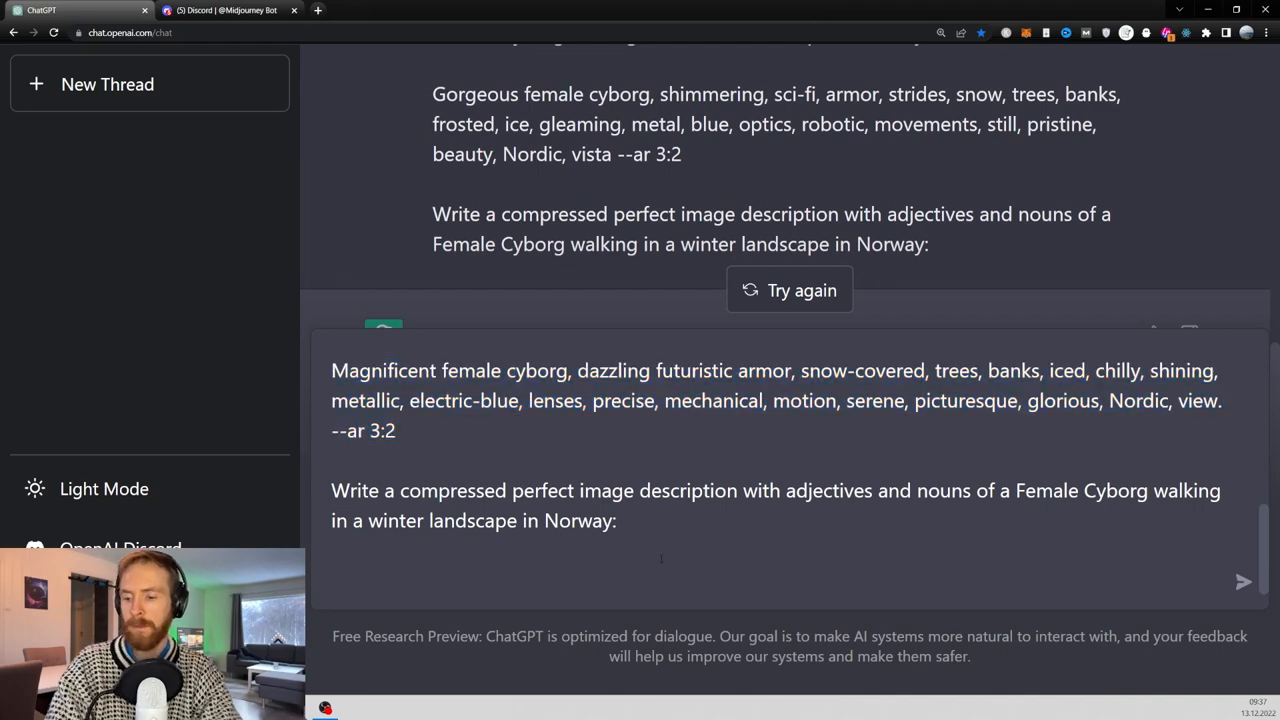
pyautogui.click(789, 290)
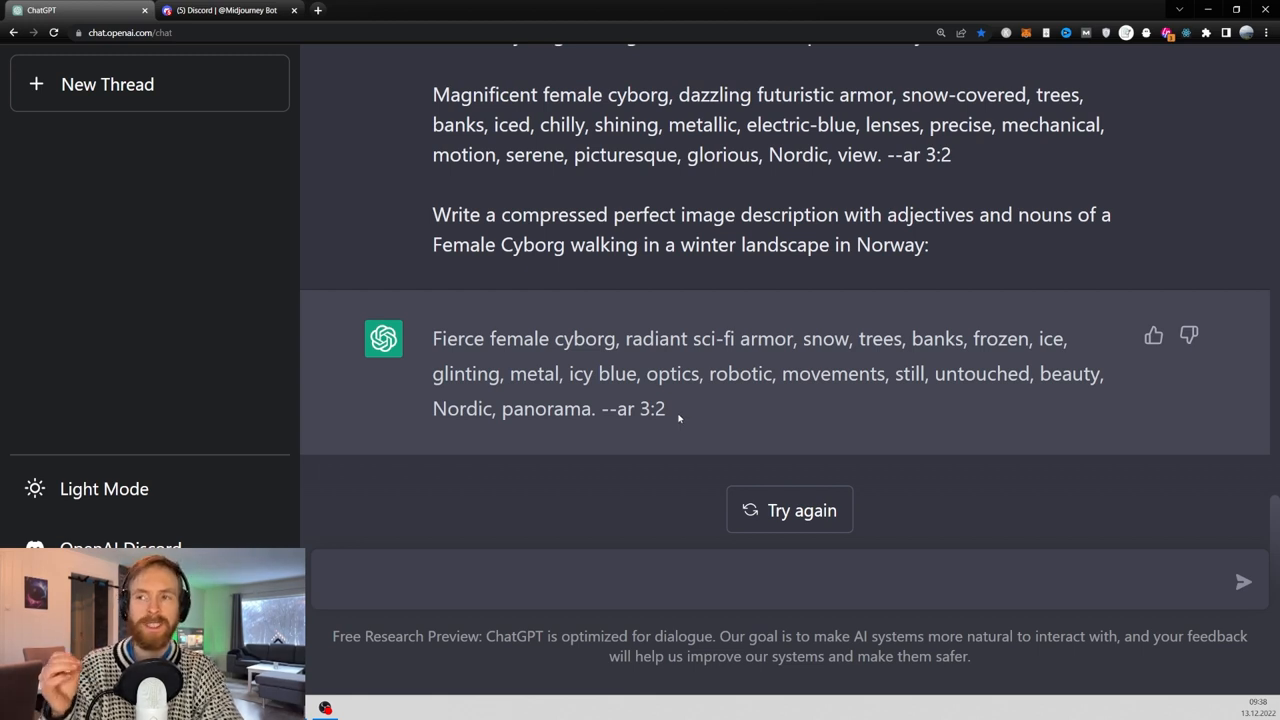
# - Select the --ar 3:2 reply and begin an /imagine prompt in Midjourney Bot
pyautogui.doubleClick(627, 408)
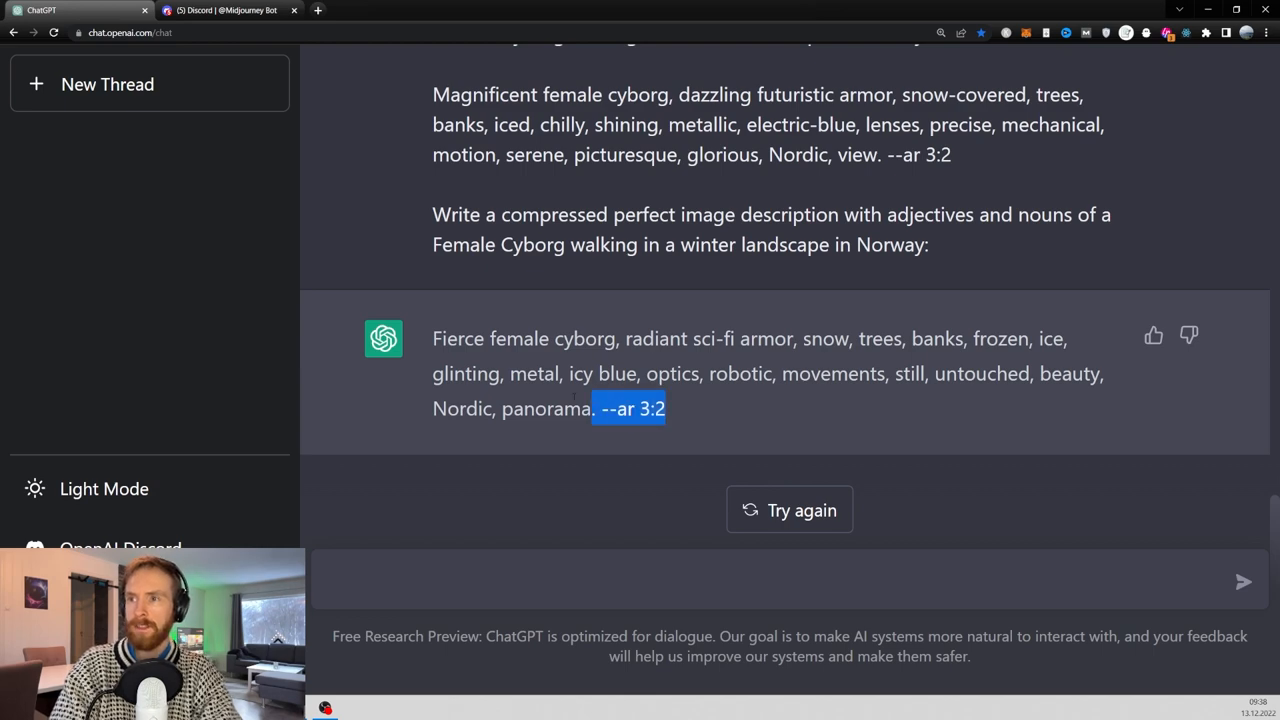
pyautogui.click(228, 10)
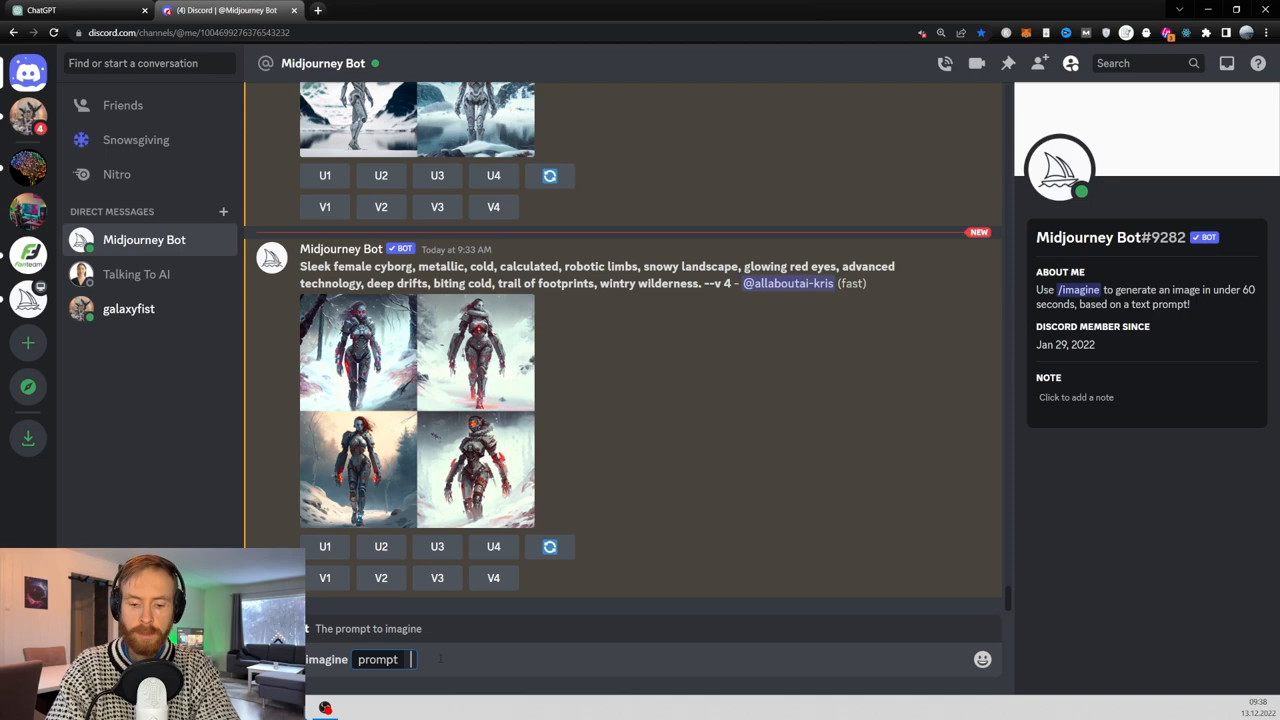
pyautogui.click(75, 10)
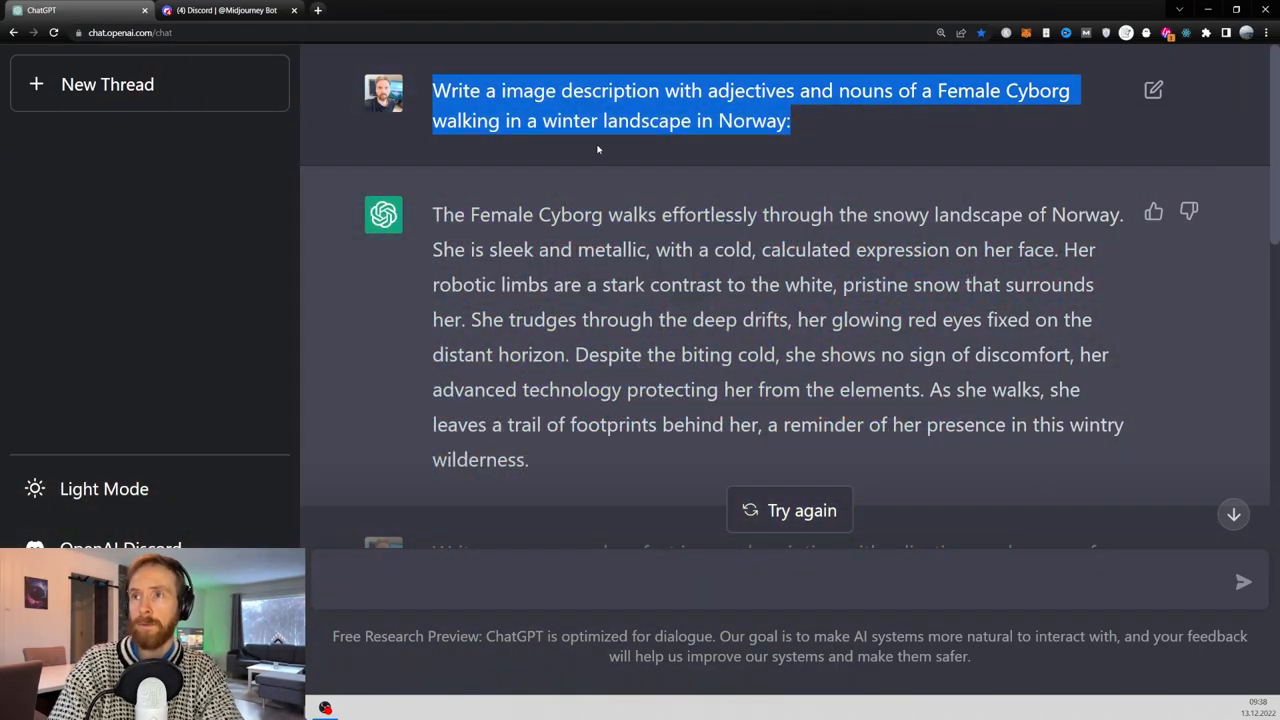
# - Scroll through the ChatGPT thread reviewing each prompt down to the fierce cyborg reply
pyautogui.scroll(-3)
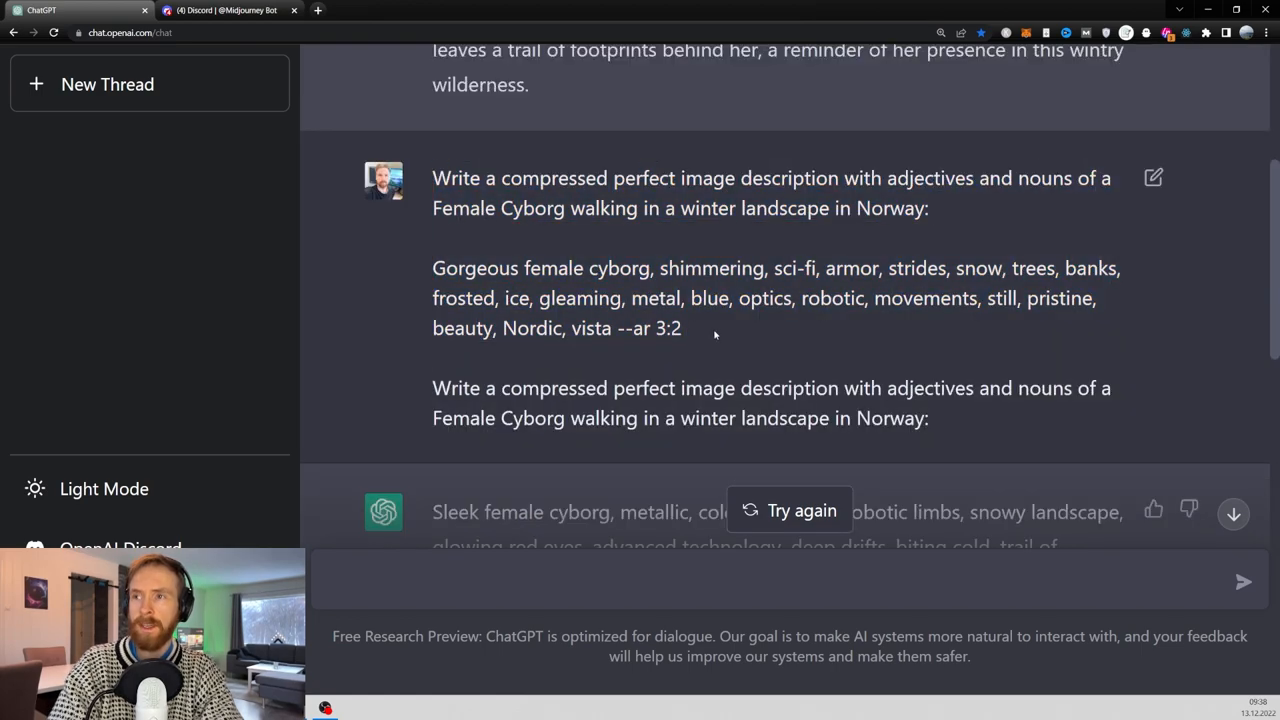
pyautogui.scroll(-3)
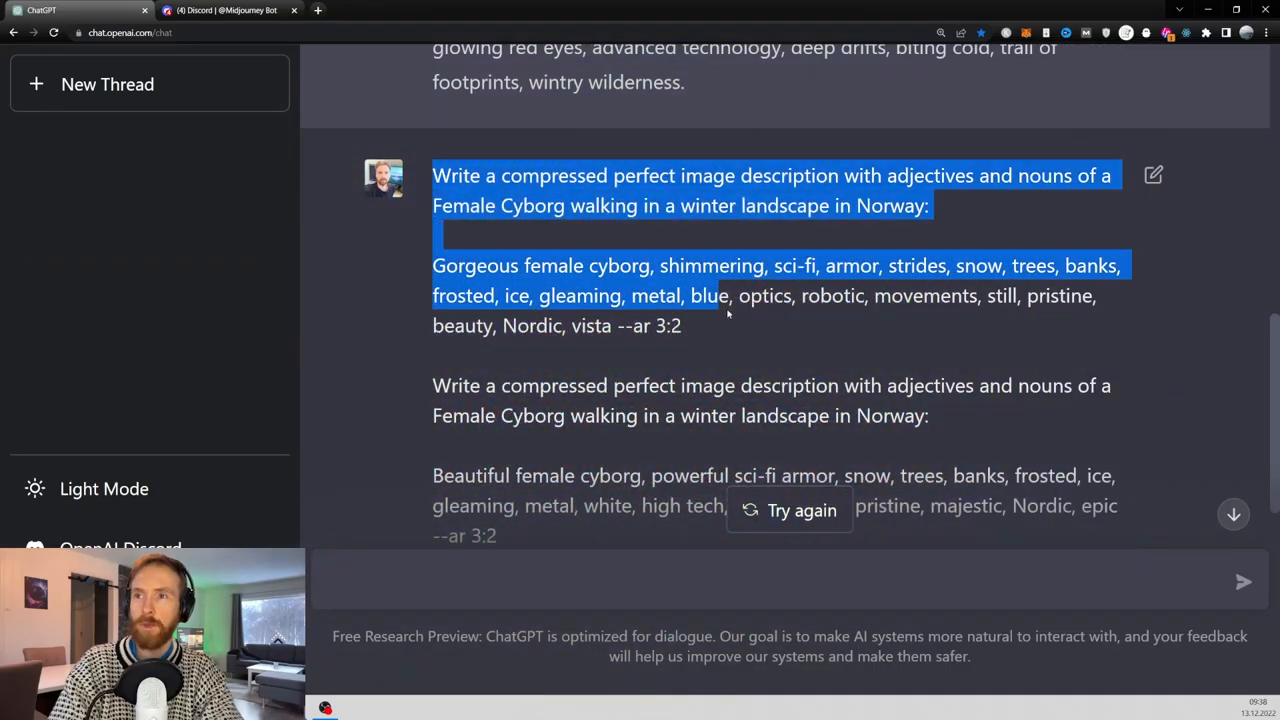
pyautogui.scroll(-3)
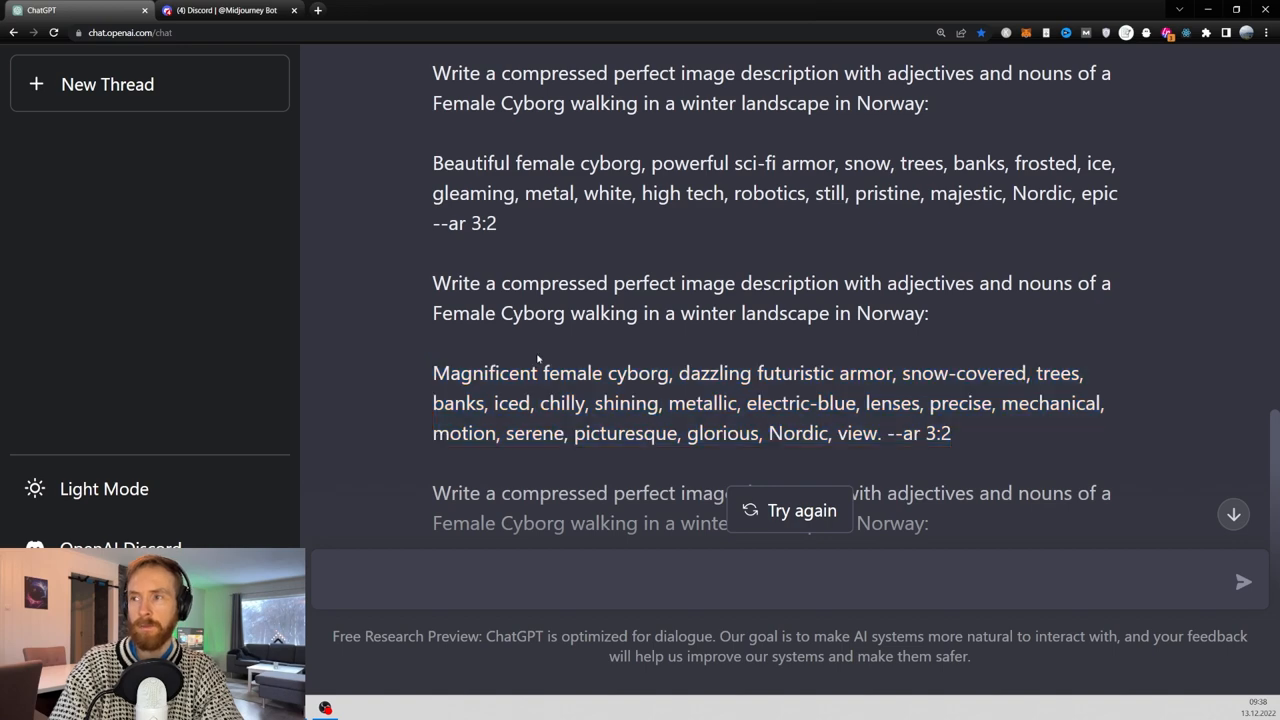
pyautogui.scroll(-3)
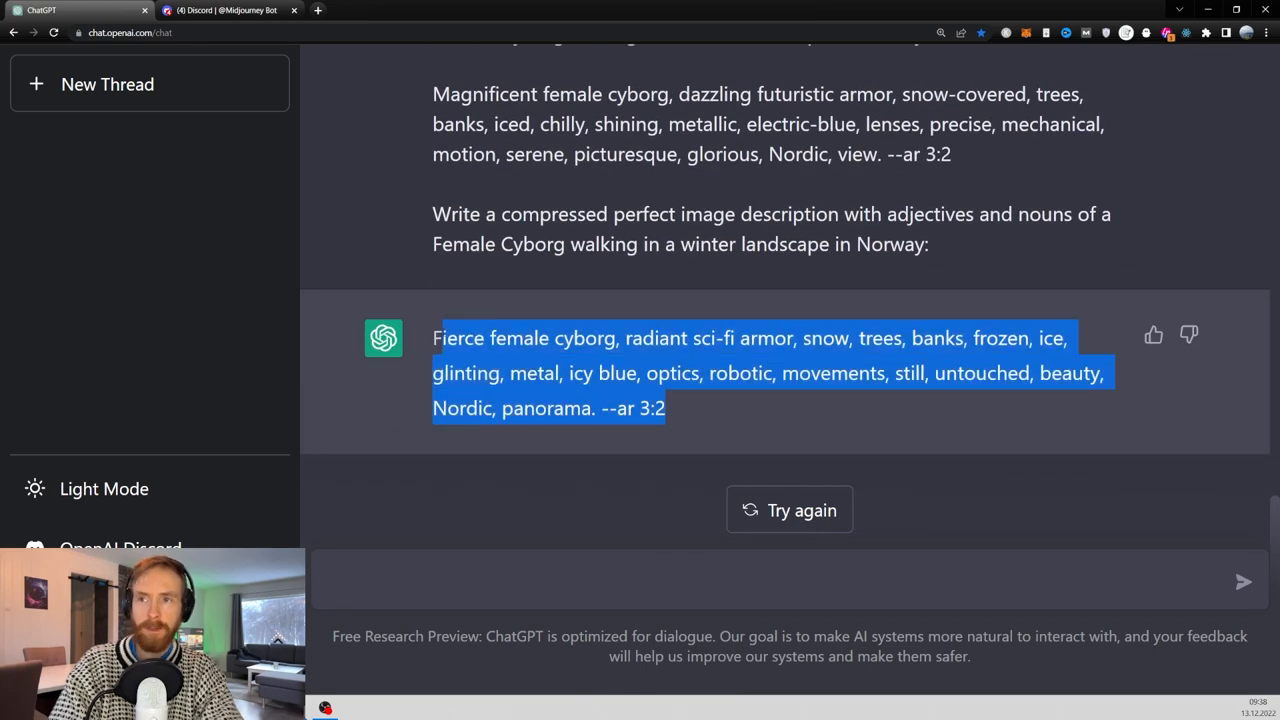